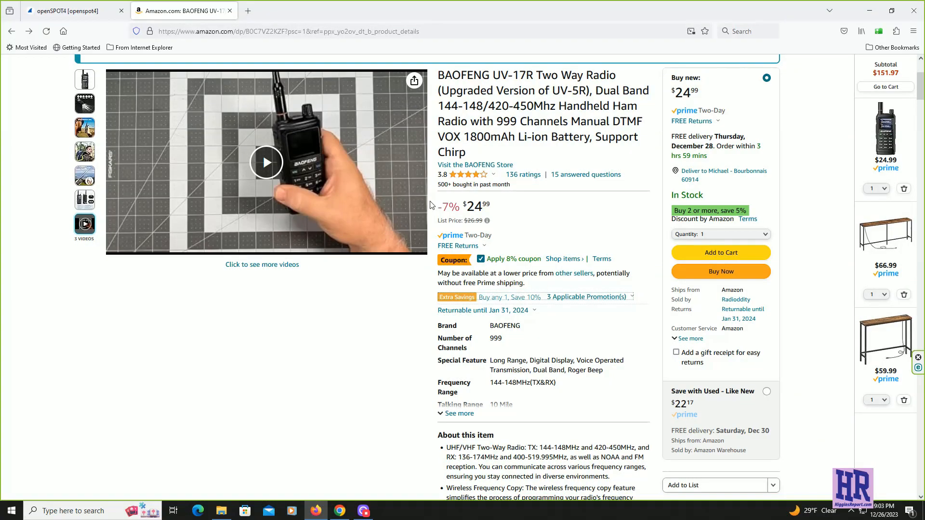
pyautogui.moveTo(509, 203)
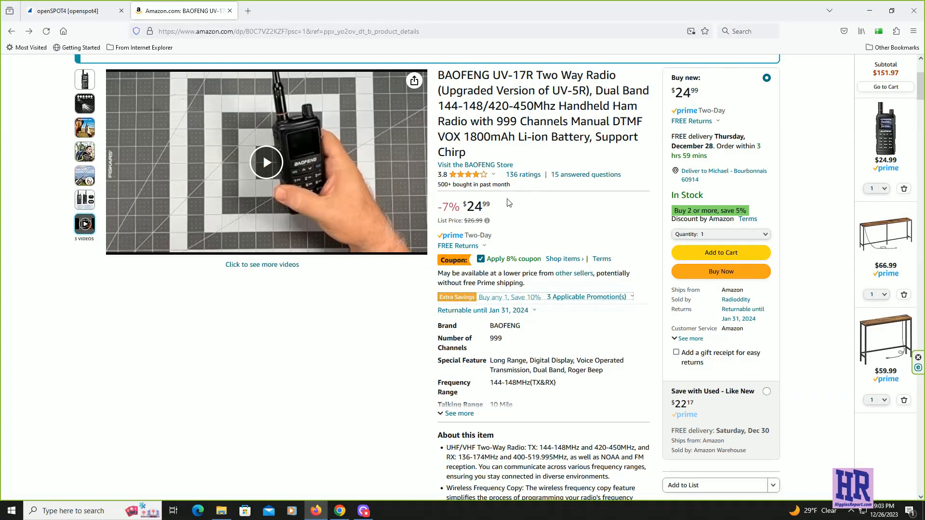
pyautogui.moveTo(479, 214)
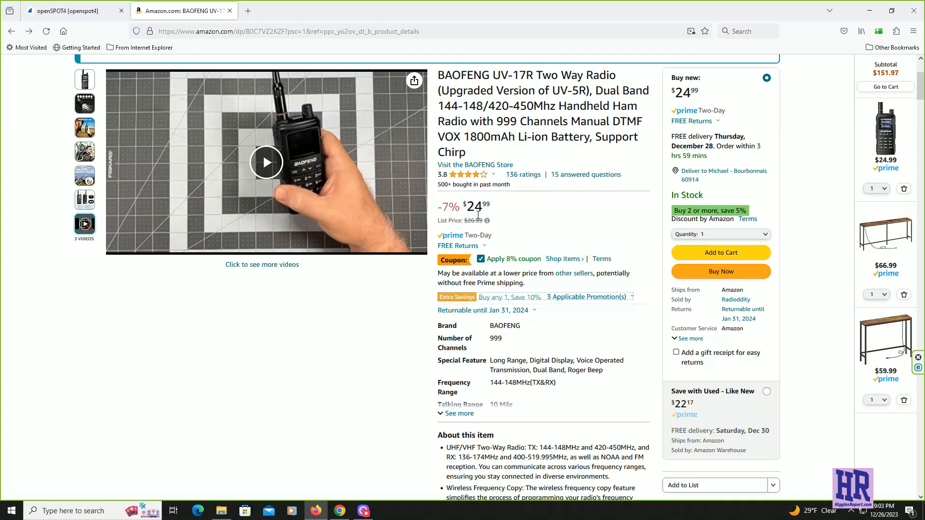
pyautogui.moveTo(494, 216)
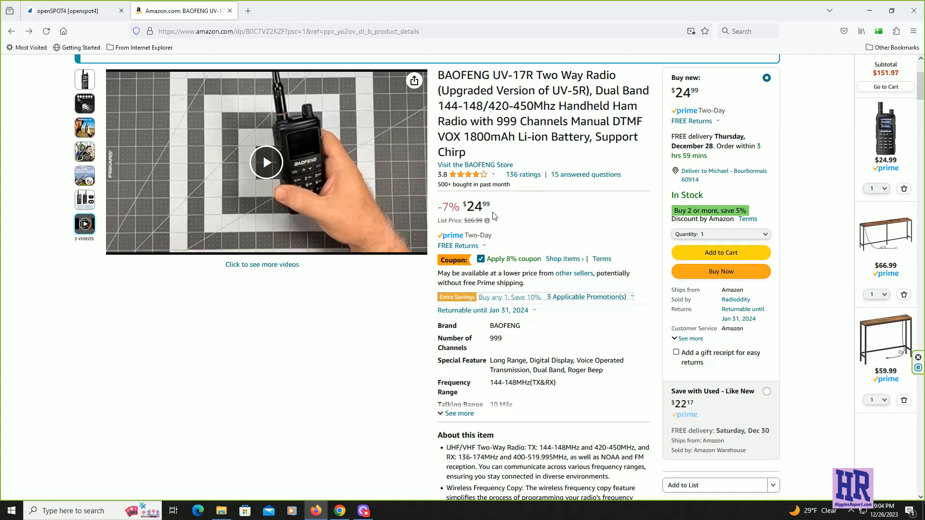
pyautogui.moveTo(503, 272)
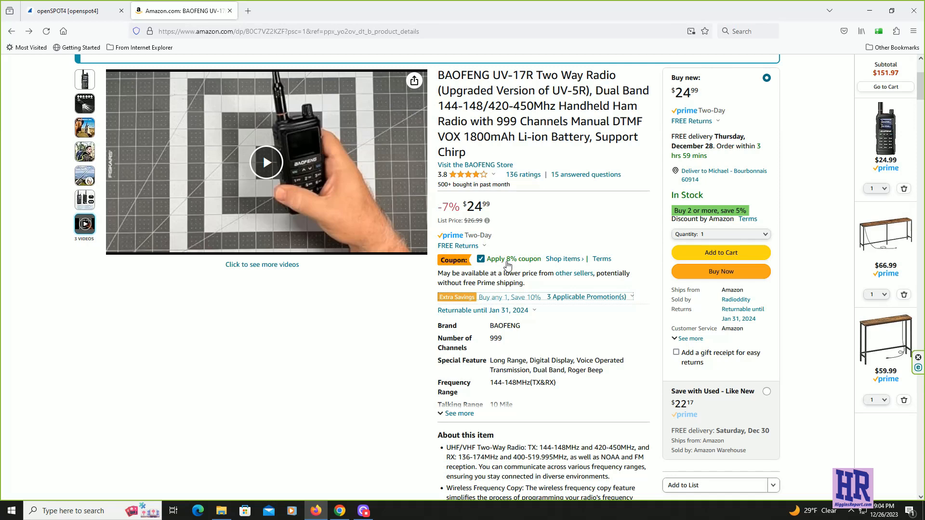
pyautogui.moveTo(506, 243)
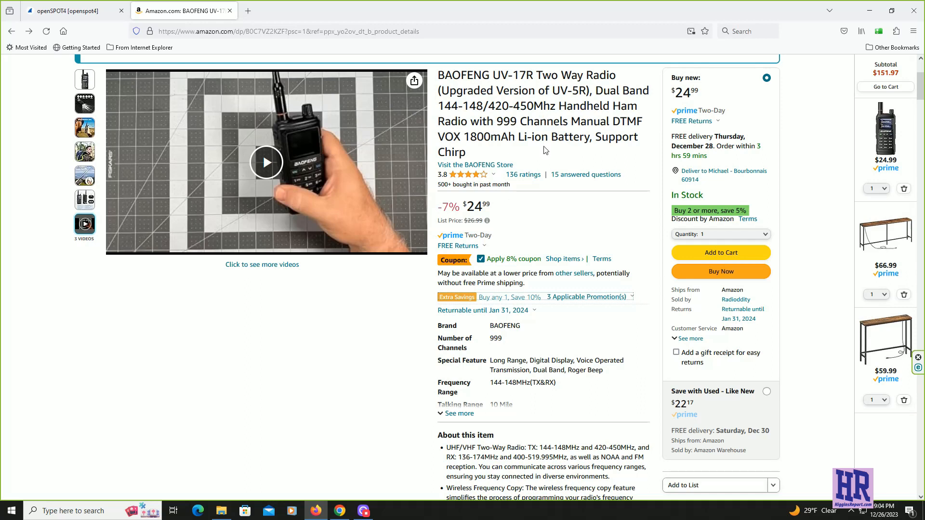
pyautogui.moveTo(522, 163)
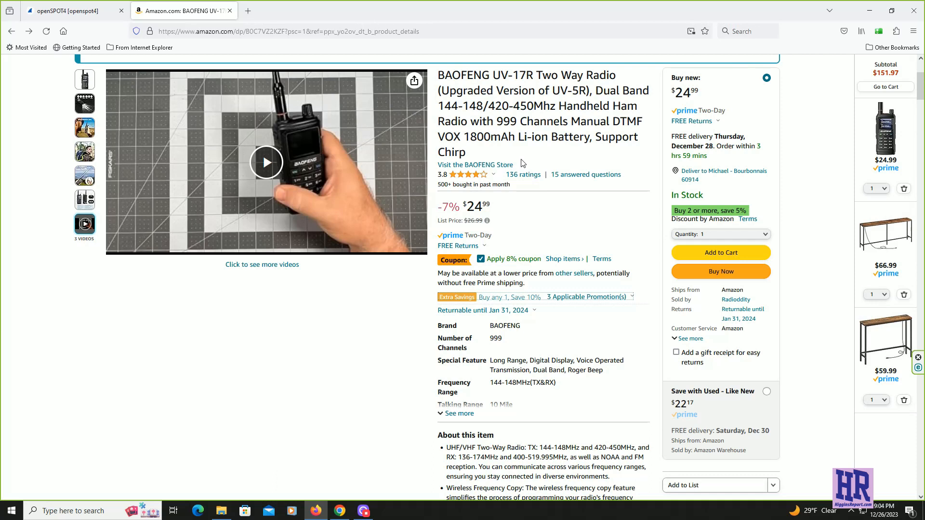
pyautogui.moveTo(551, 156)
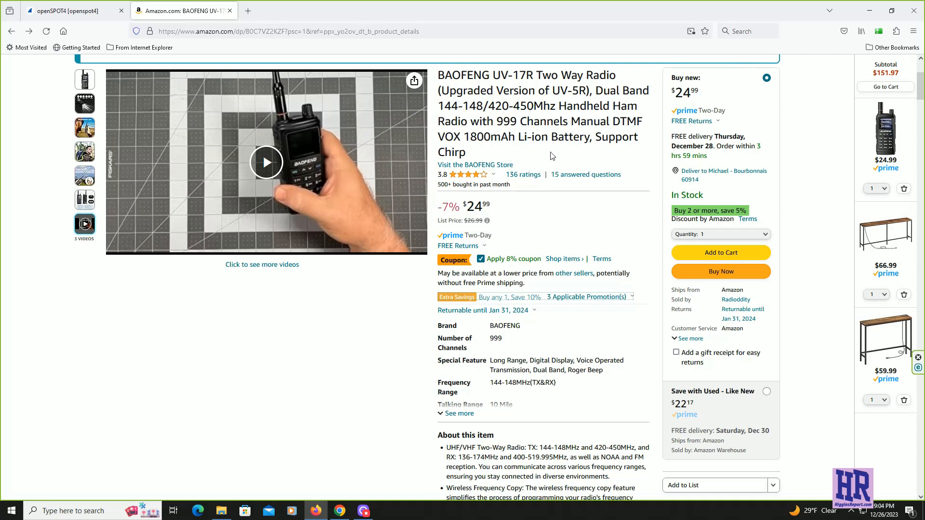
pyautogui.moveTo(475, 157)
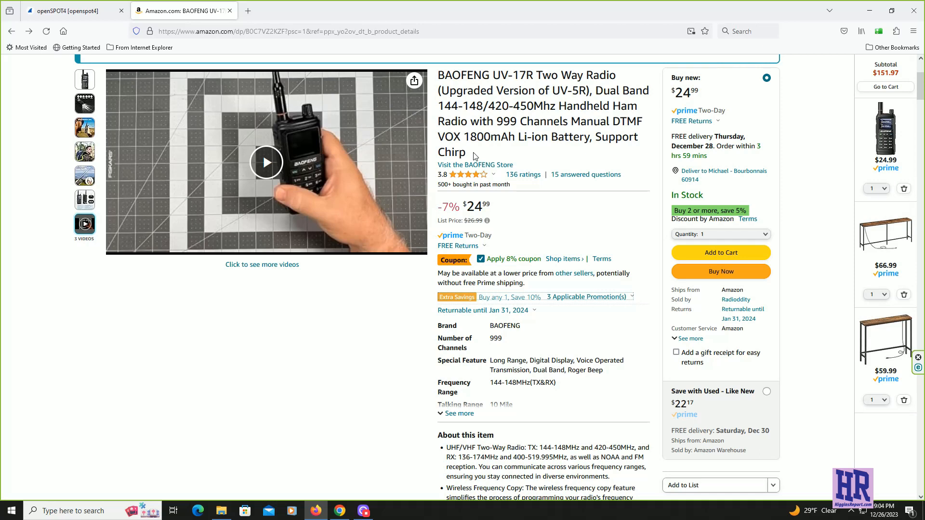
pyautogui.click(464, 175)
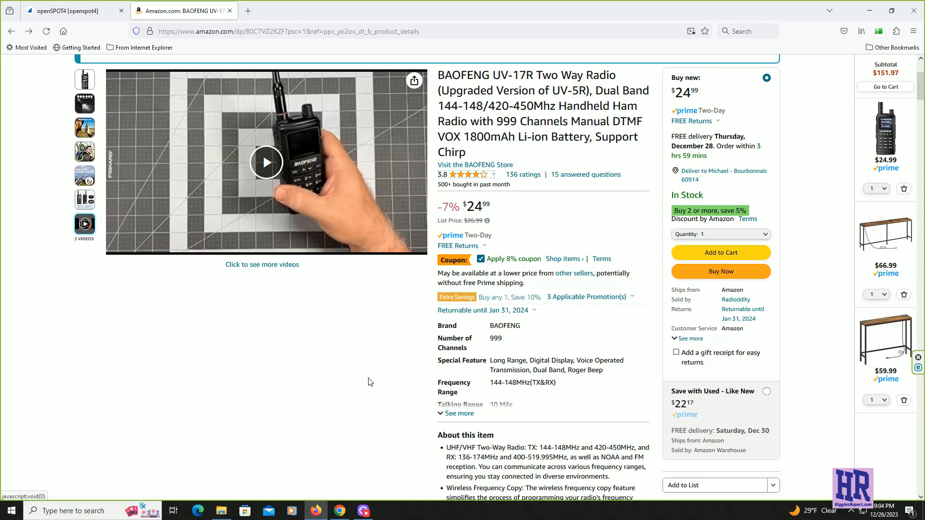
pyautogui.moveTo(345, 499)
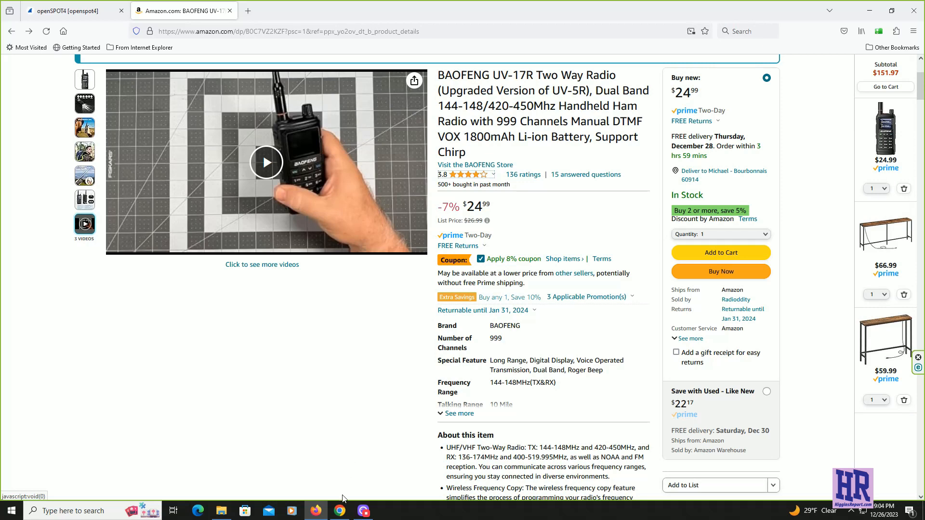